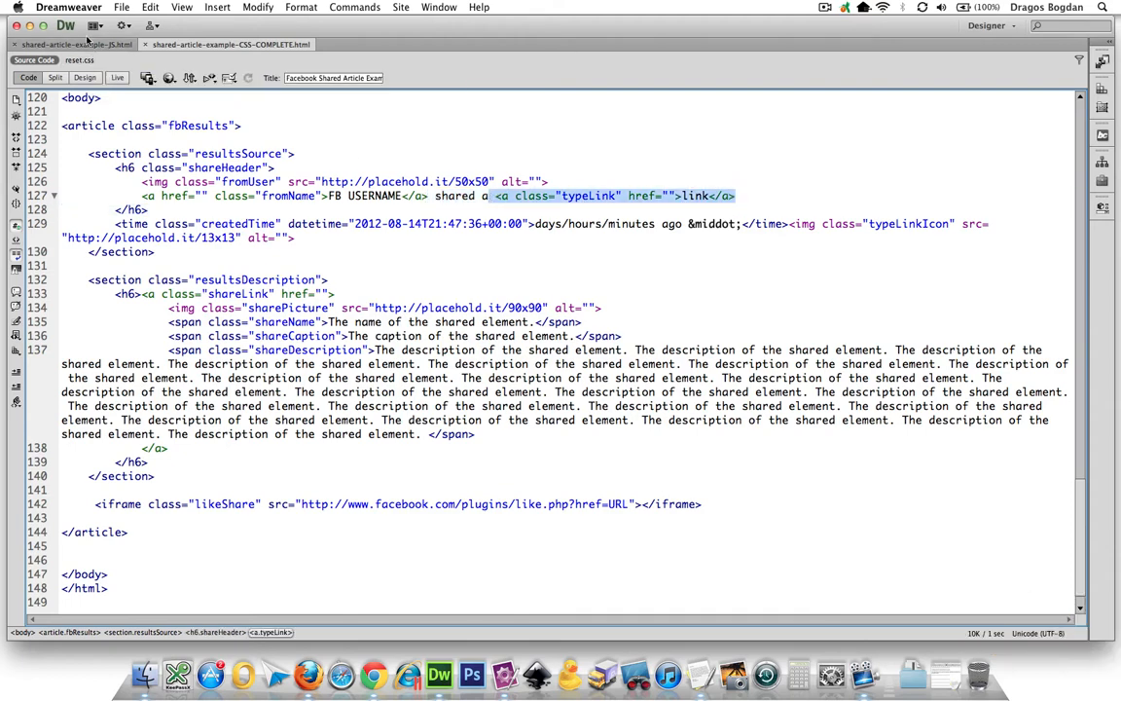
Add 'a <a class="typeLink" href="">link</a>' after the fromName anchor in the append string, referencing the template.
left_click(78, 43)
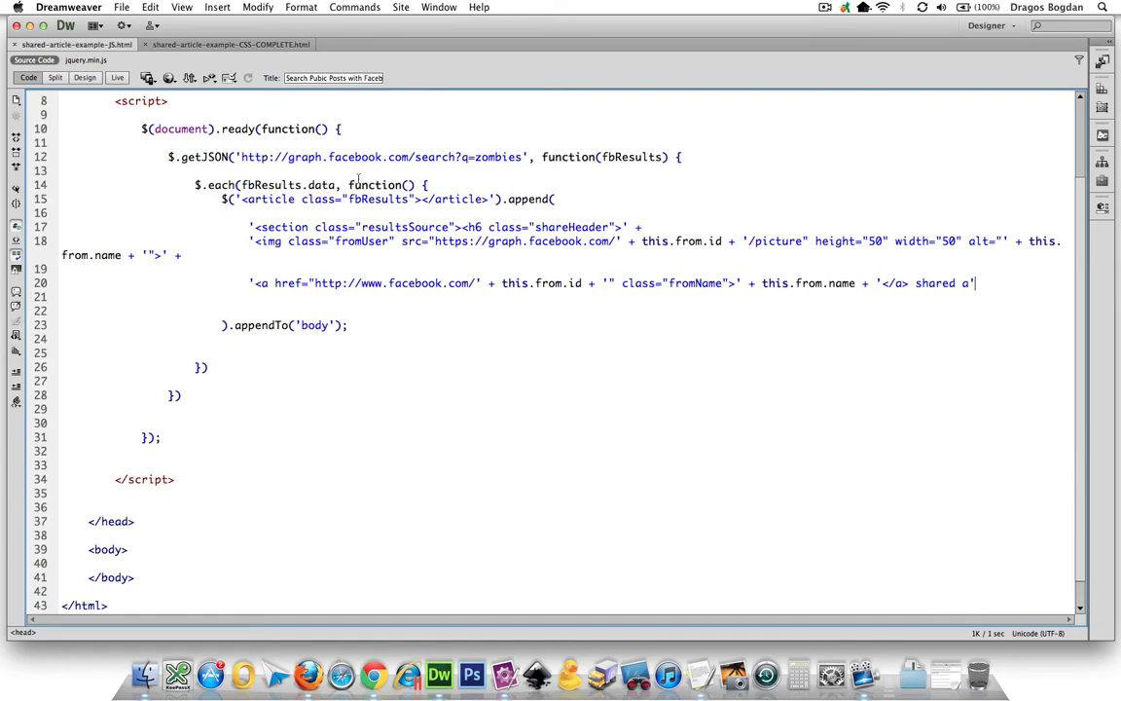
left_click(238, 44)
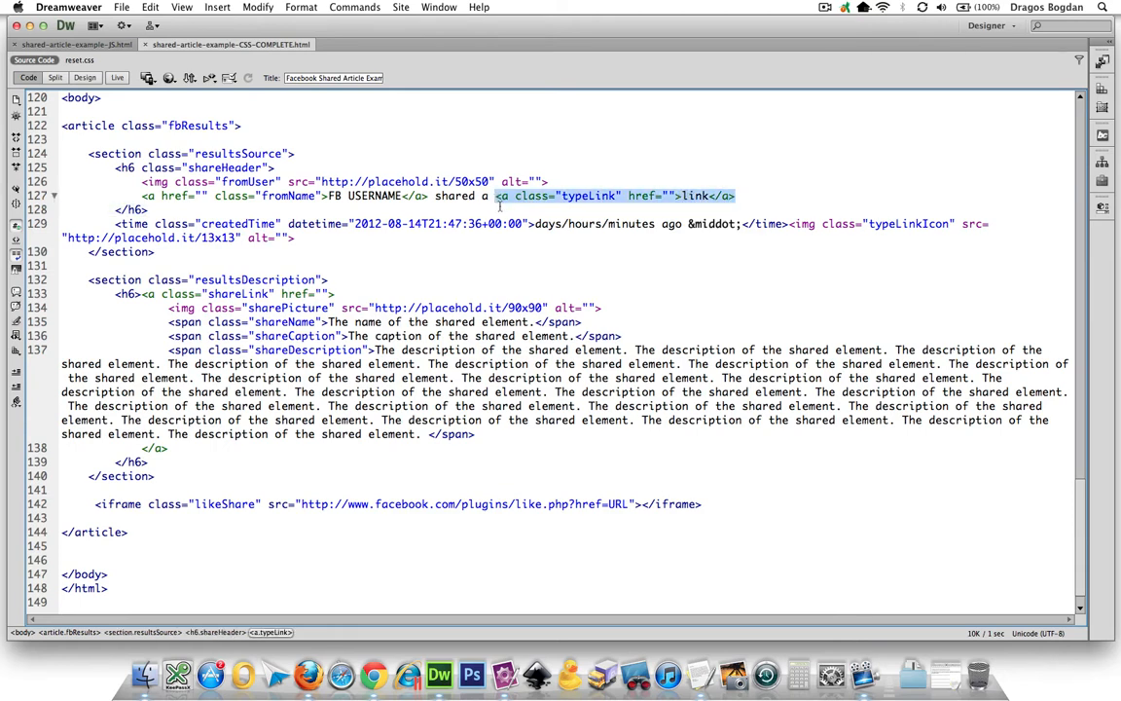
left_click(74, 51)
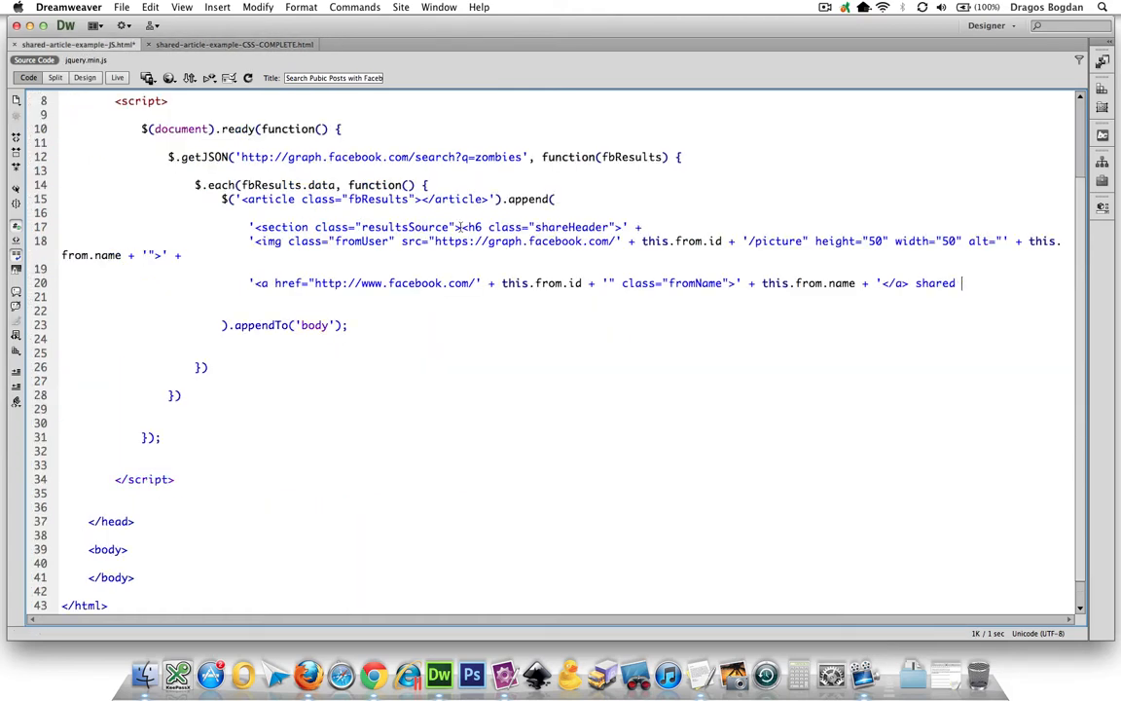
type("a <a class=\"typeLink\" href=\"\">link</a>")
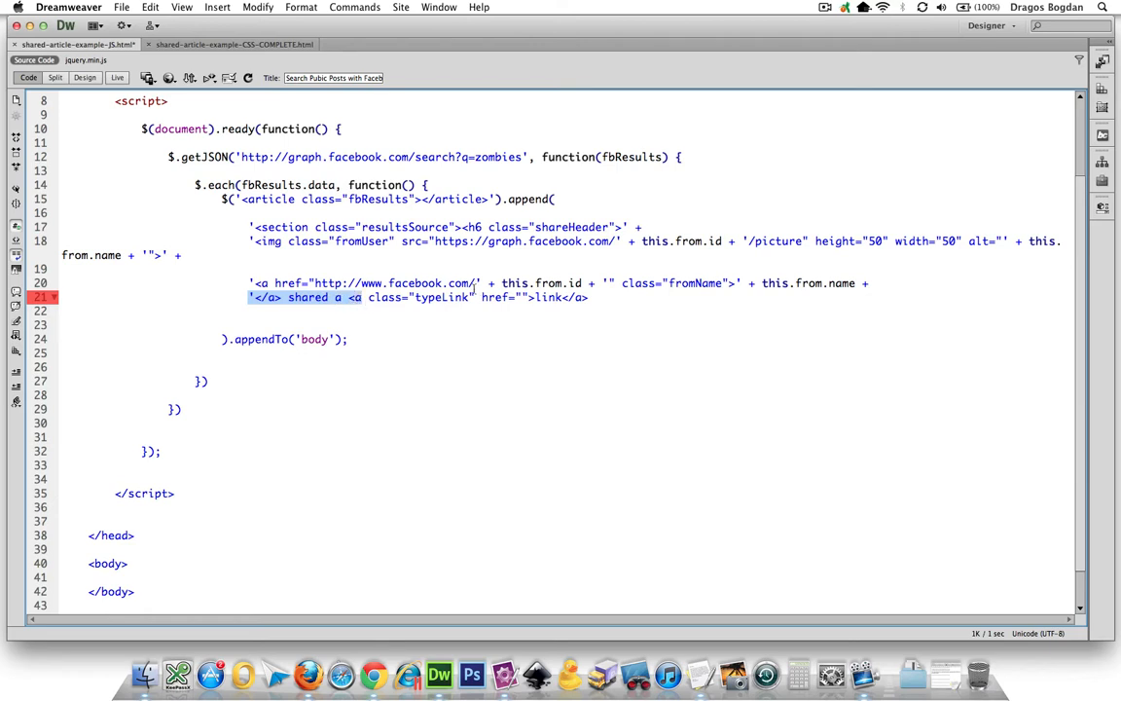
Split the typeLink href into ' + + ' slots and make its text ' + link + '.
left_click(533, 296)
type("' + + '")
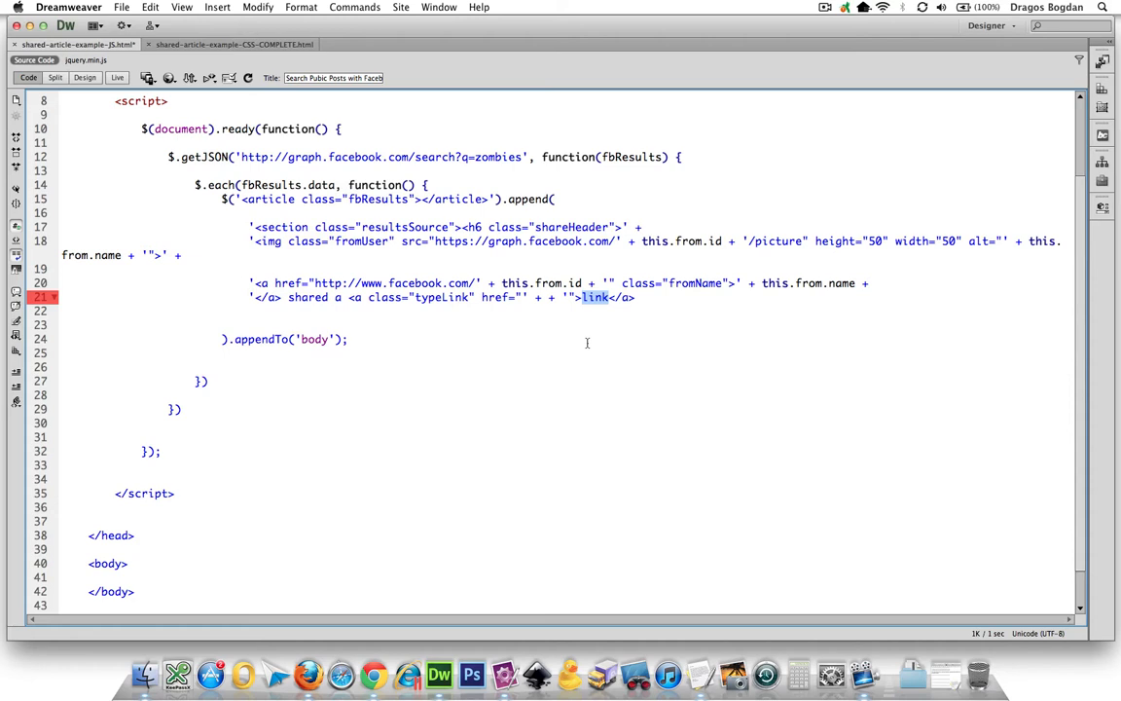
left_click(584, 296)
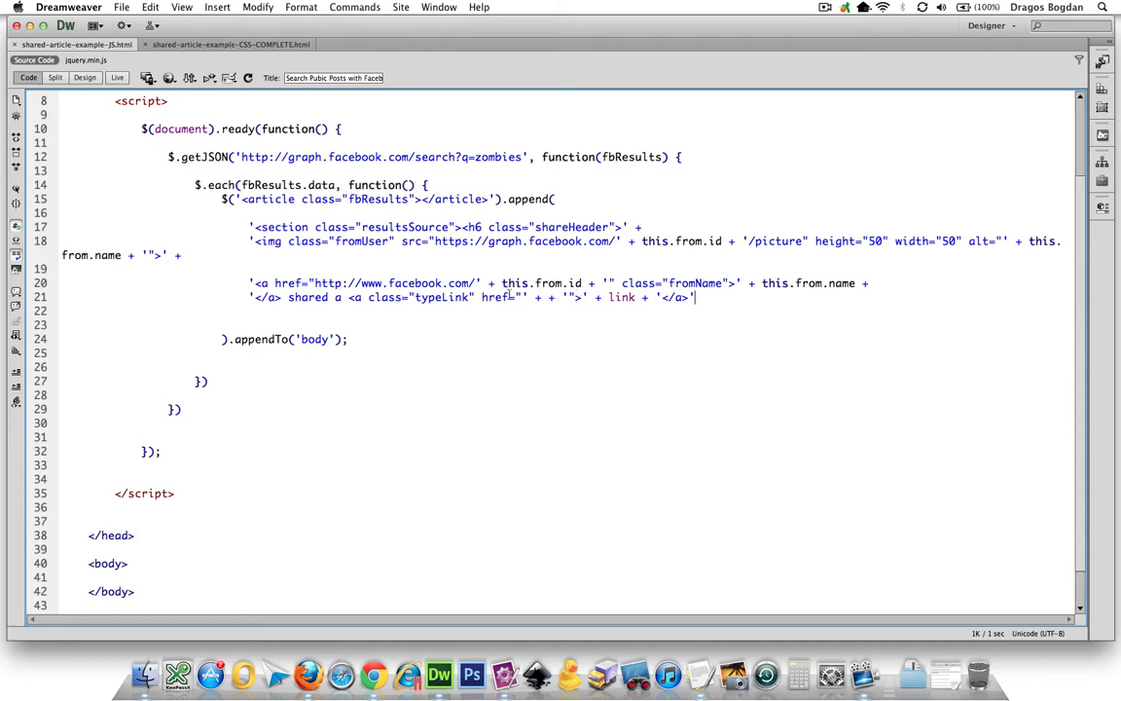
Look up the link field in Firefox's Facebook search JSON to fill the href with this result's data.
key("Cmd+Tab")
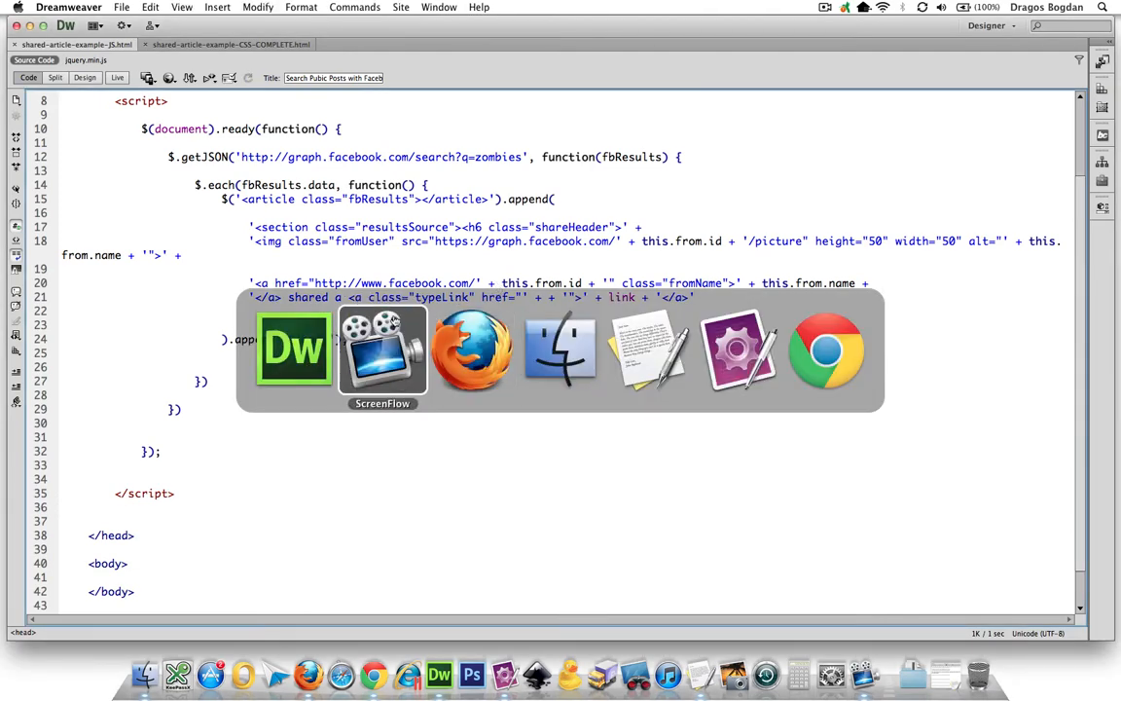
left_click(471, 350)
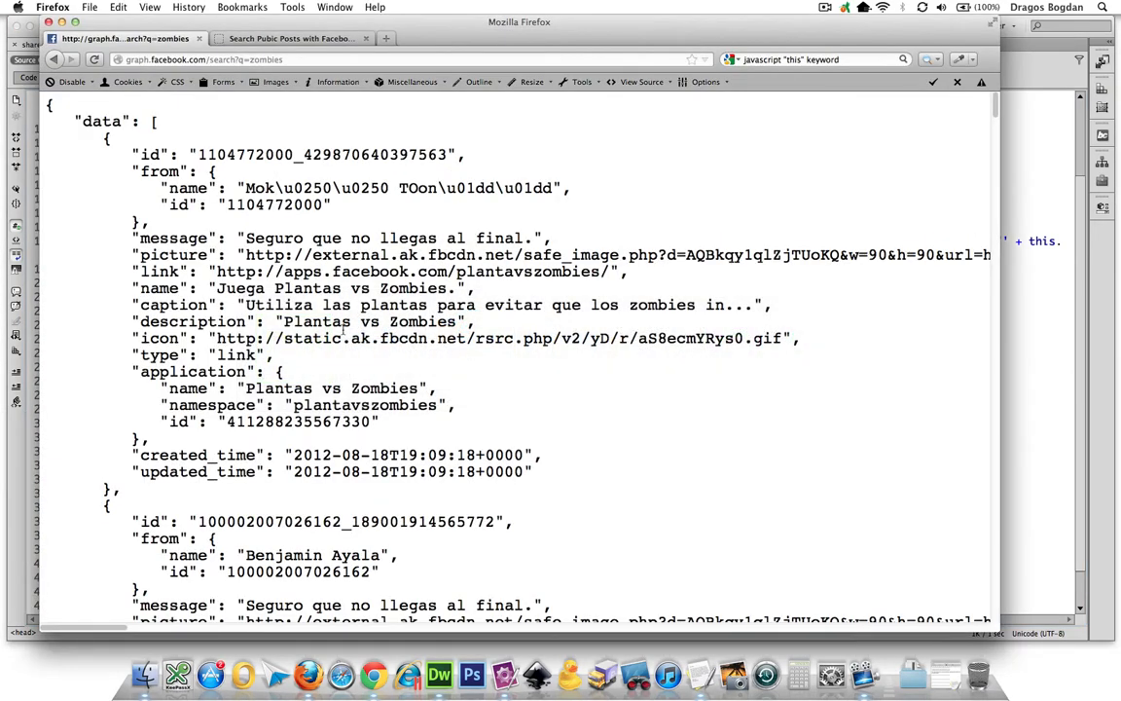
scroll("down", 3)
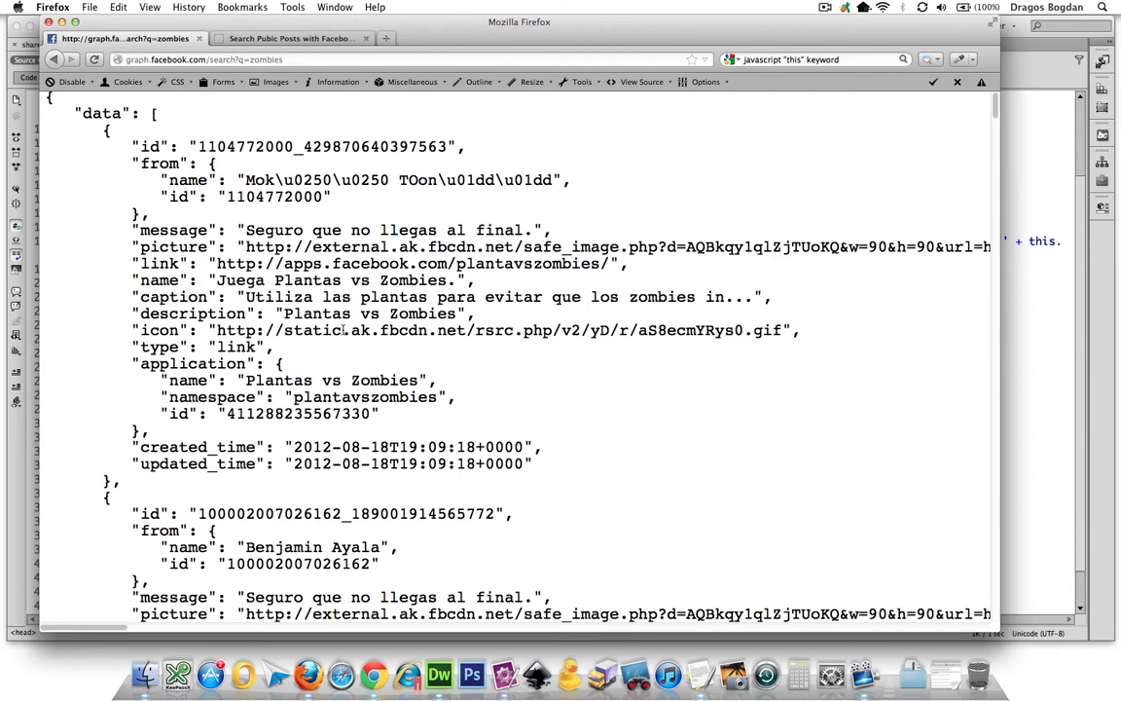
double_click(160, 263)
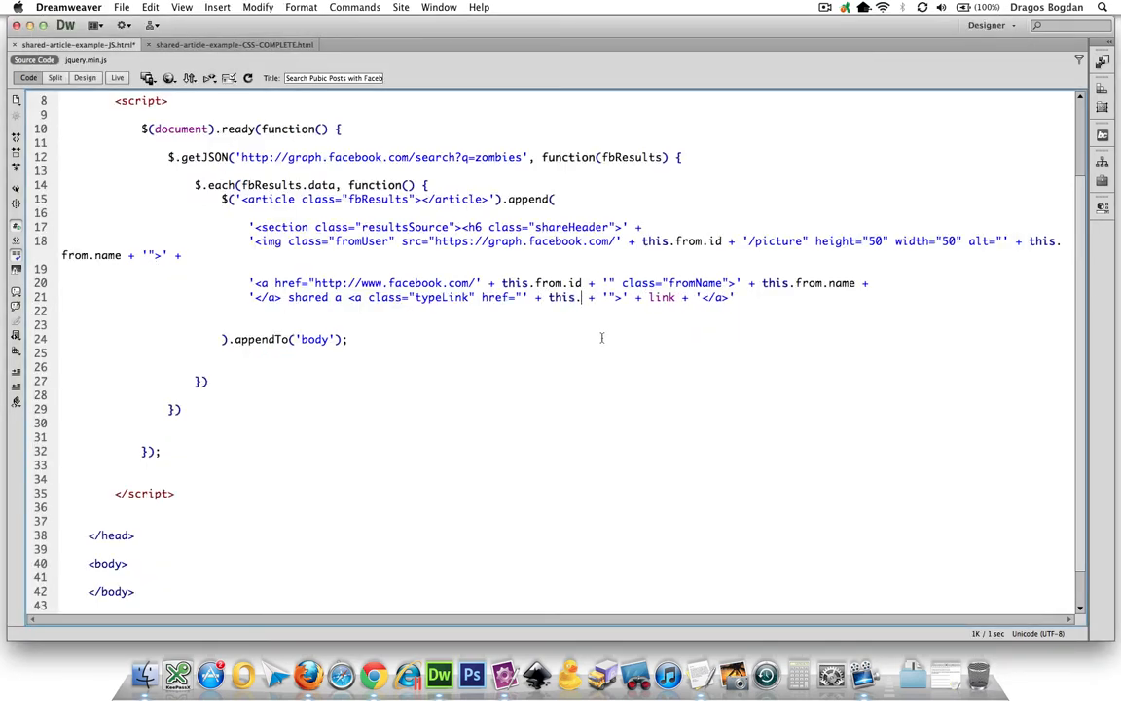
type("link")
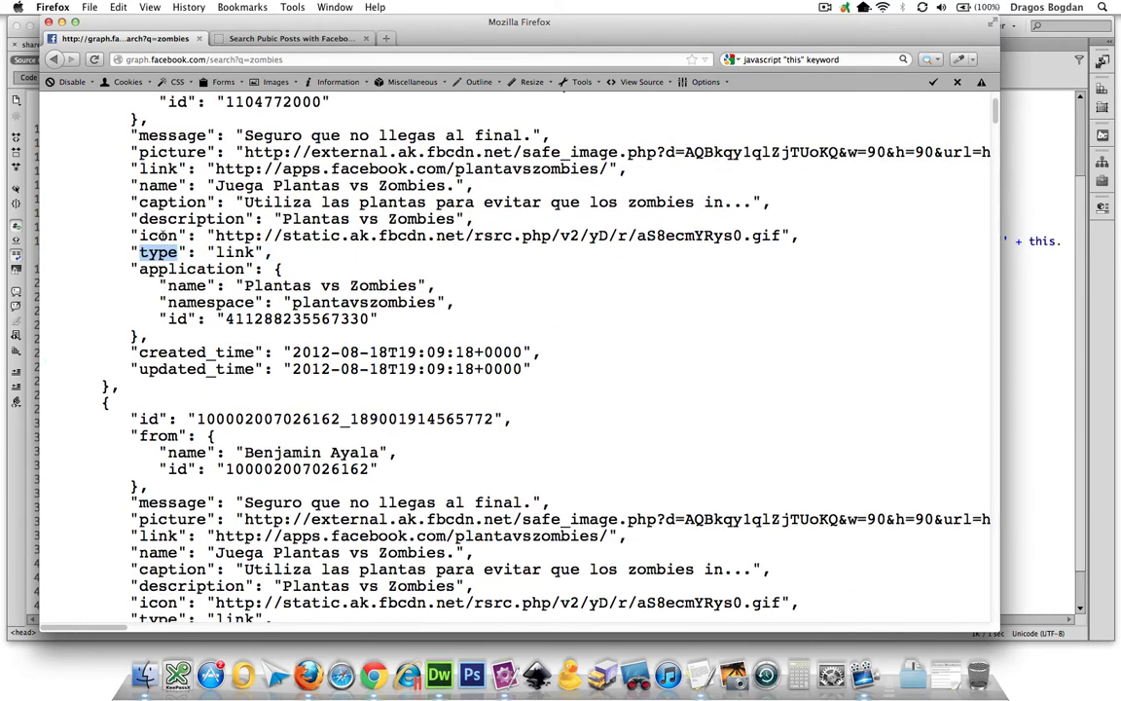
scroll("down", 3)
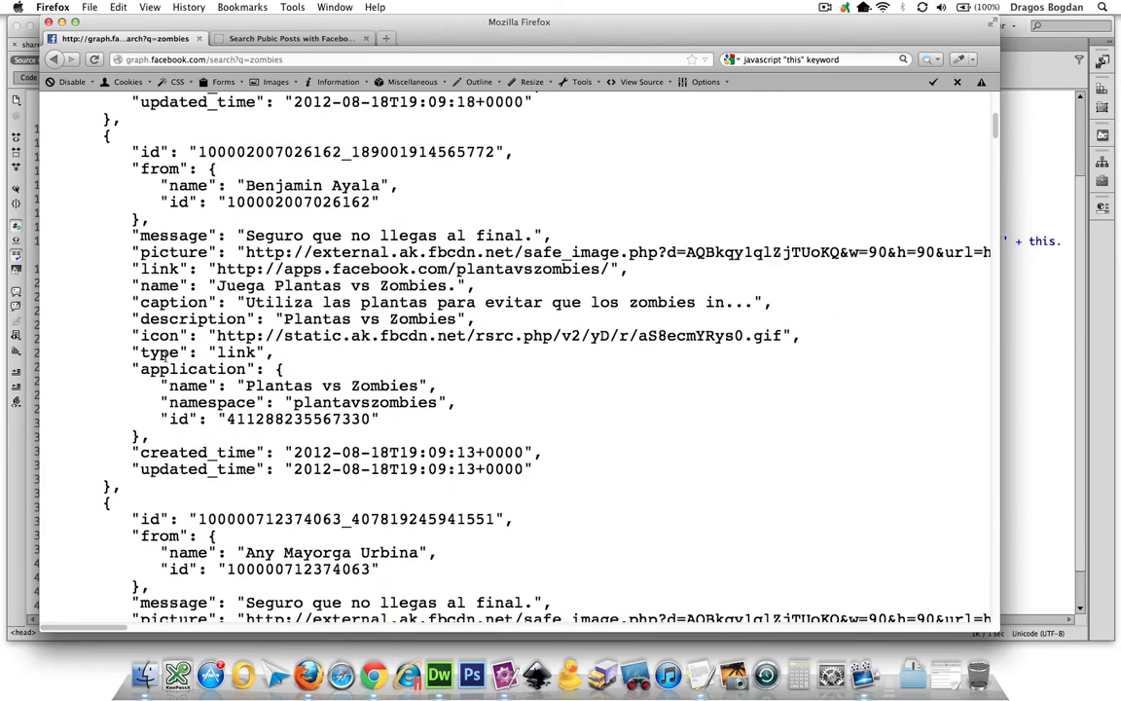
scroll("down", 3)
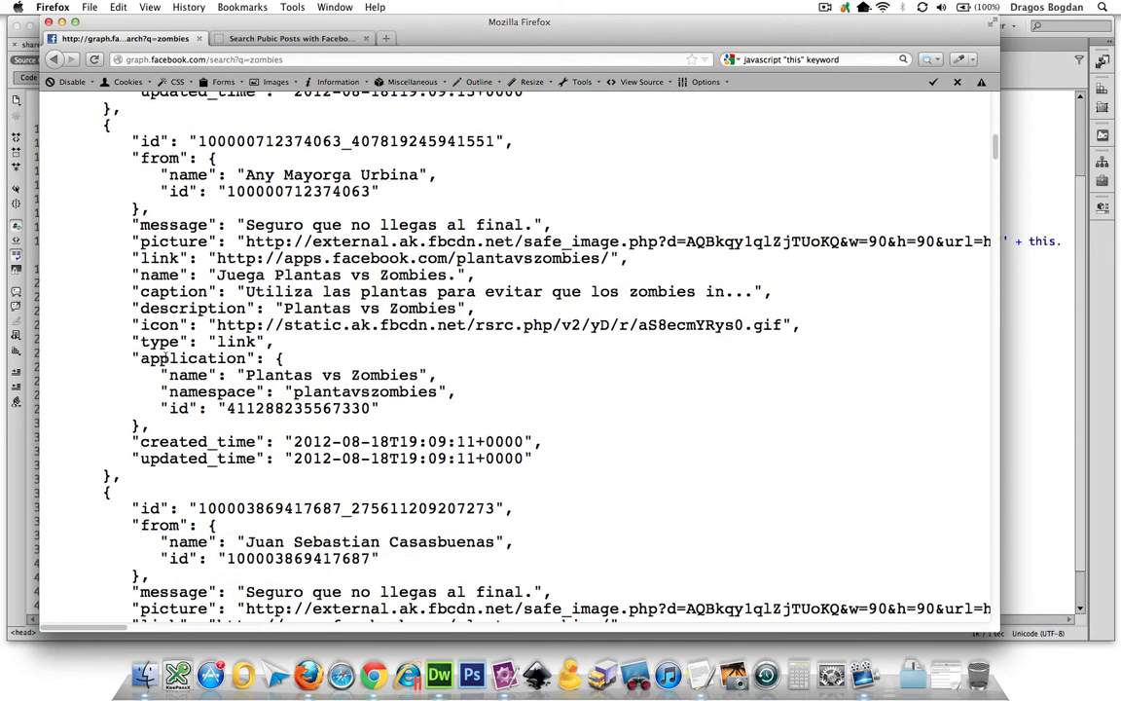
scroll("down", 3)
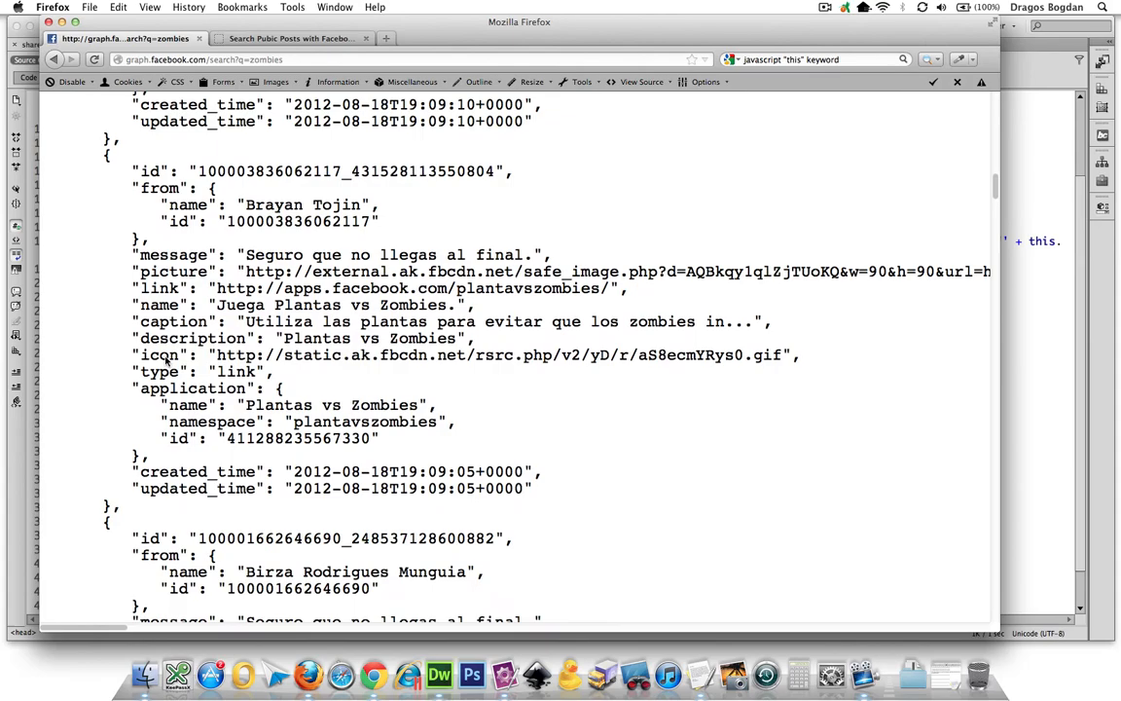
scroll("down", 3)
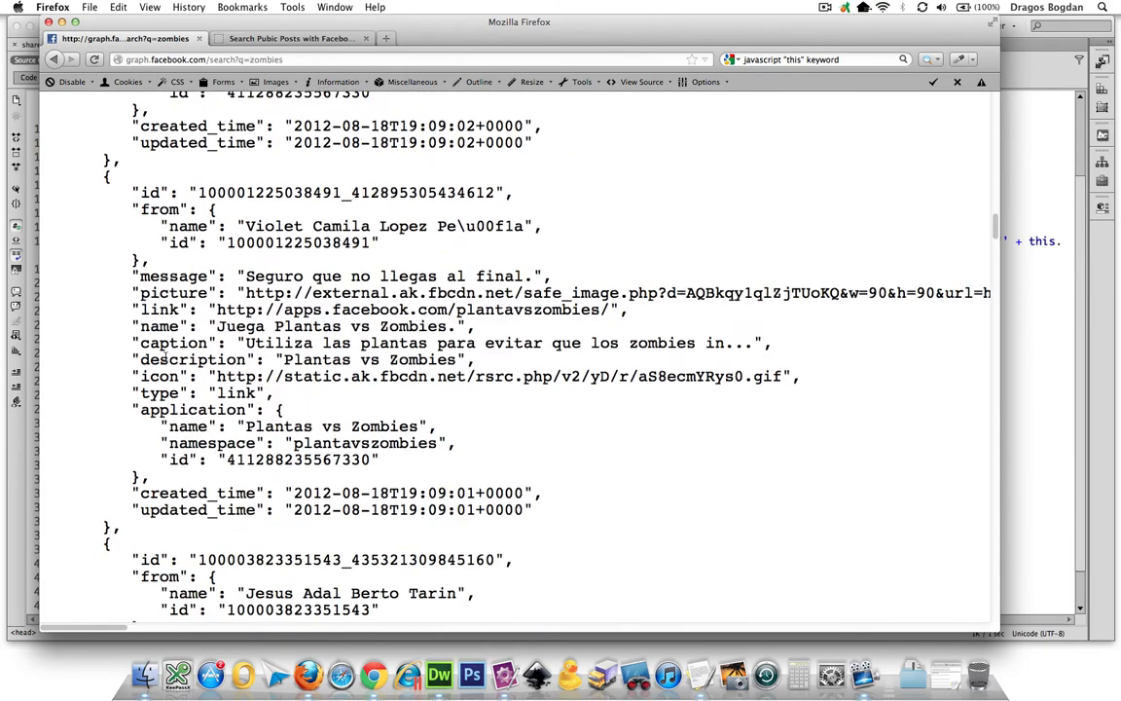
scroll("down", 3)
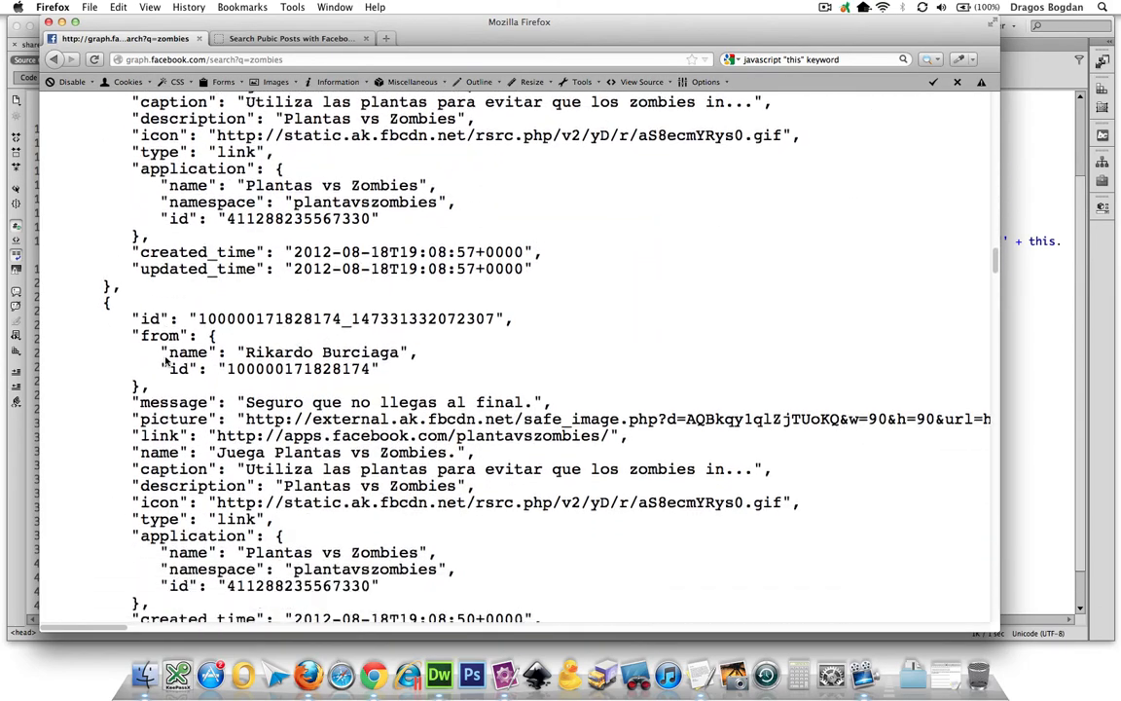
scroll("down", 3)
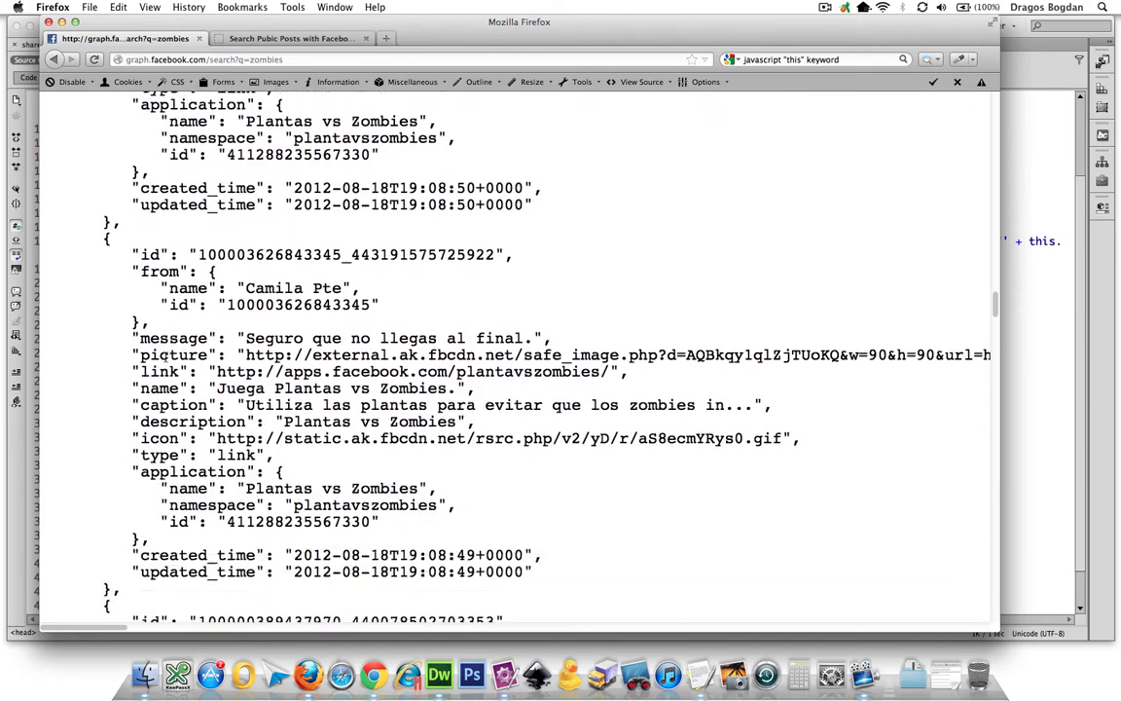
scroll("down", 3)
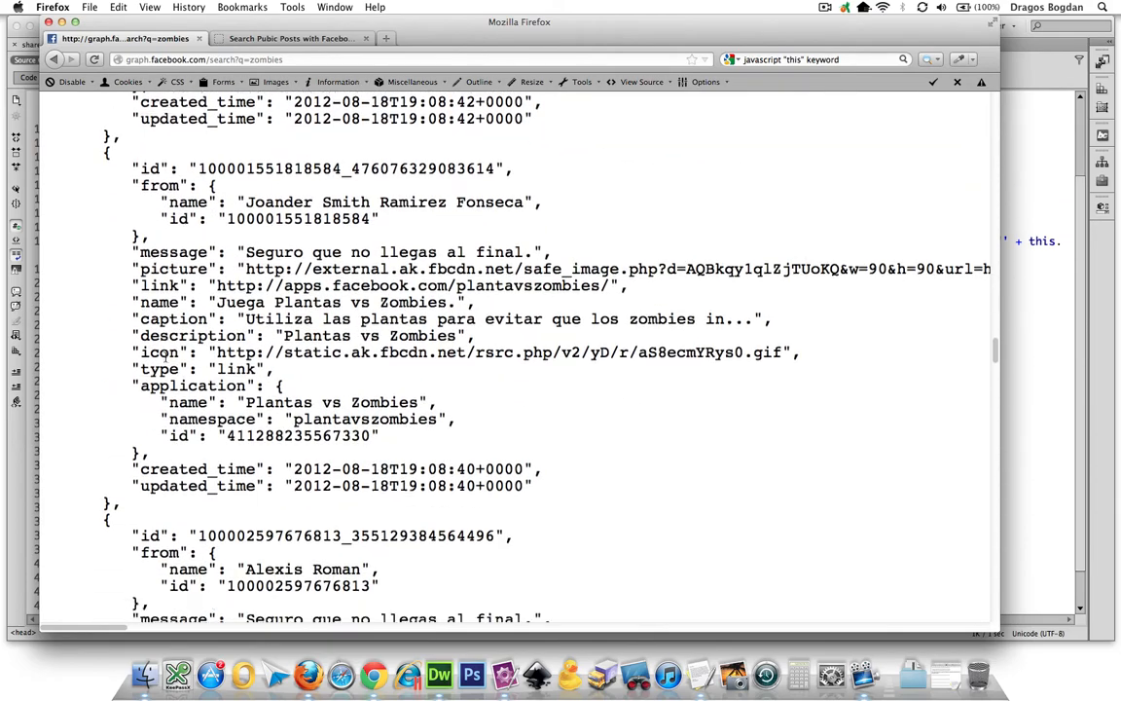
scroll("down", 3)
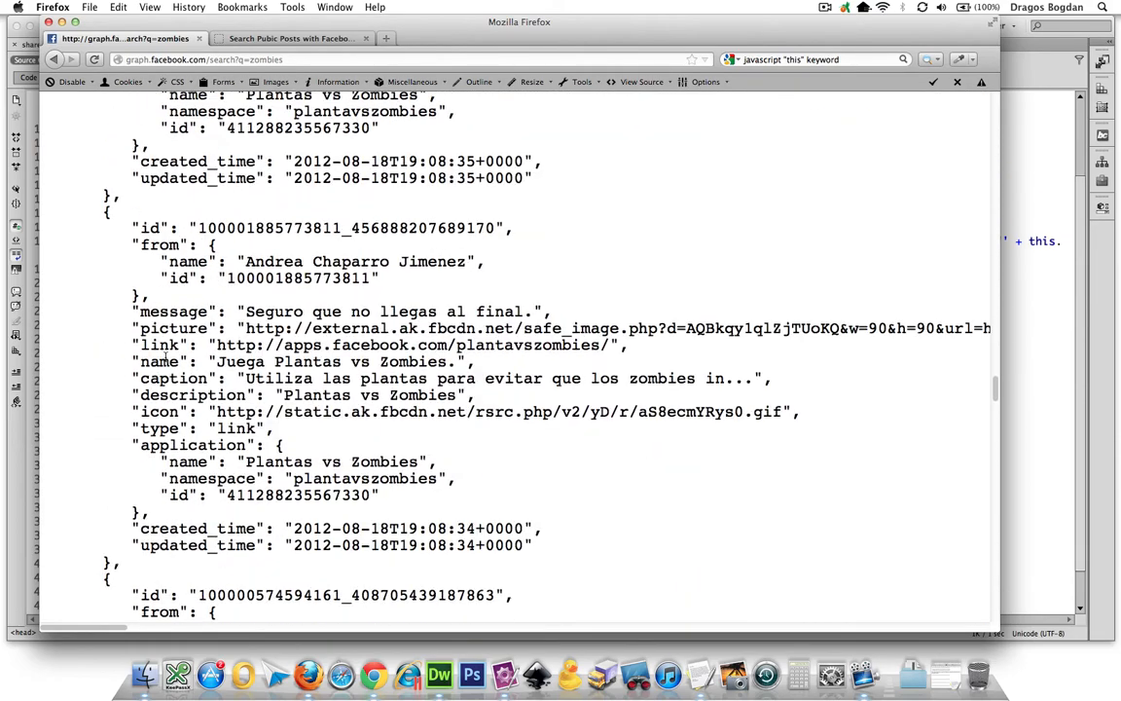
scroll("down", 3)
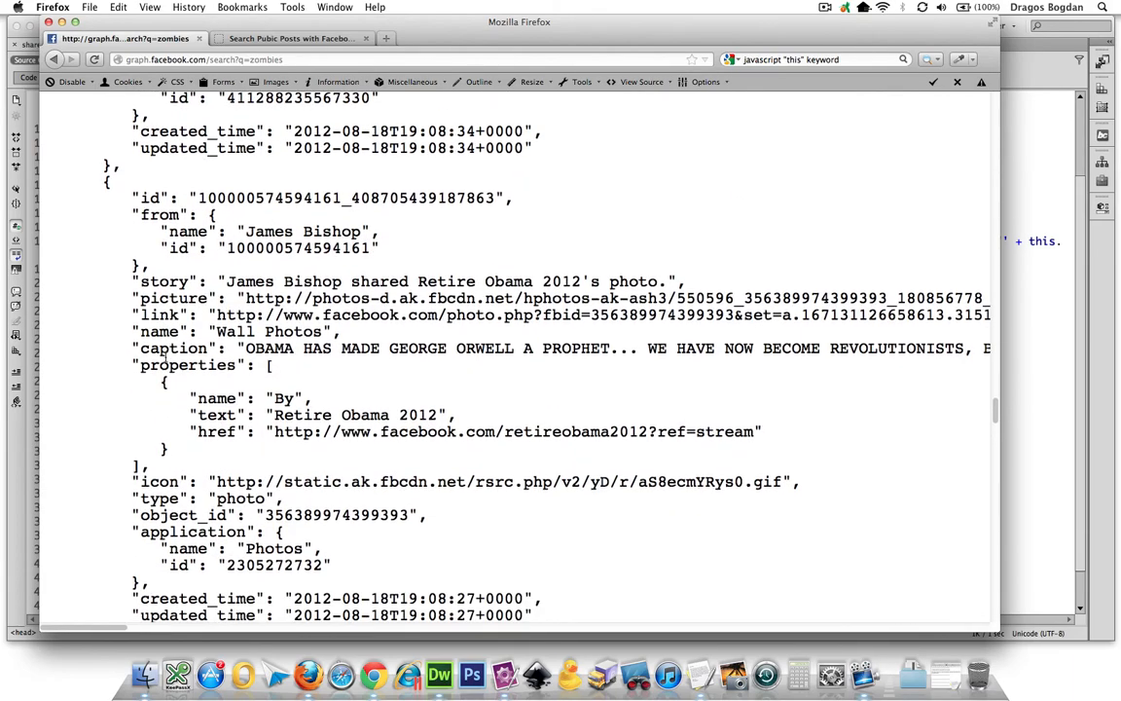
scroll("down", 3)
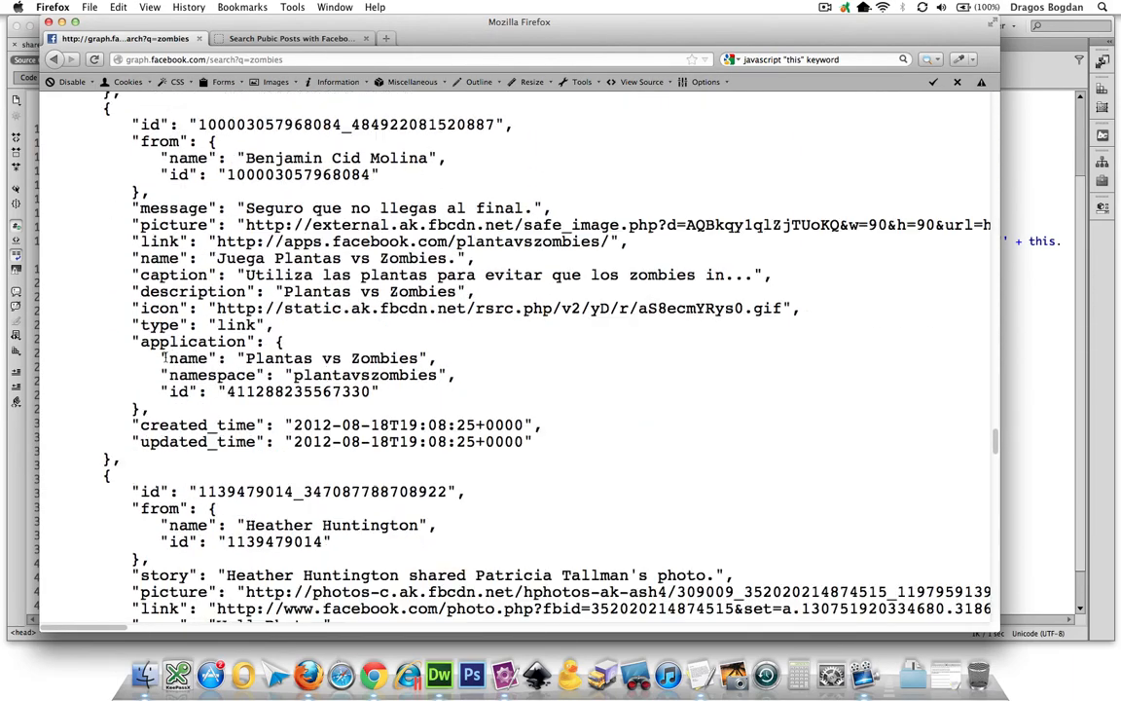
scroll("down", 3)
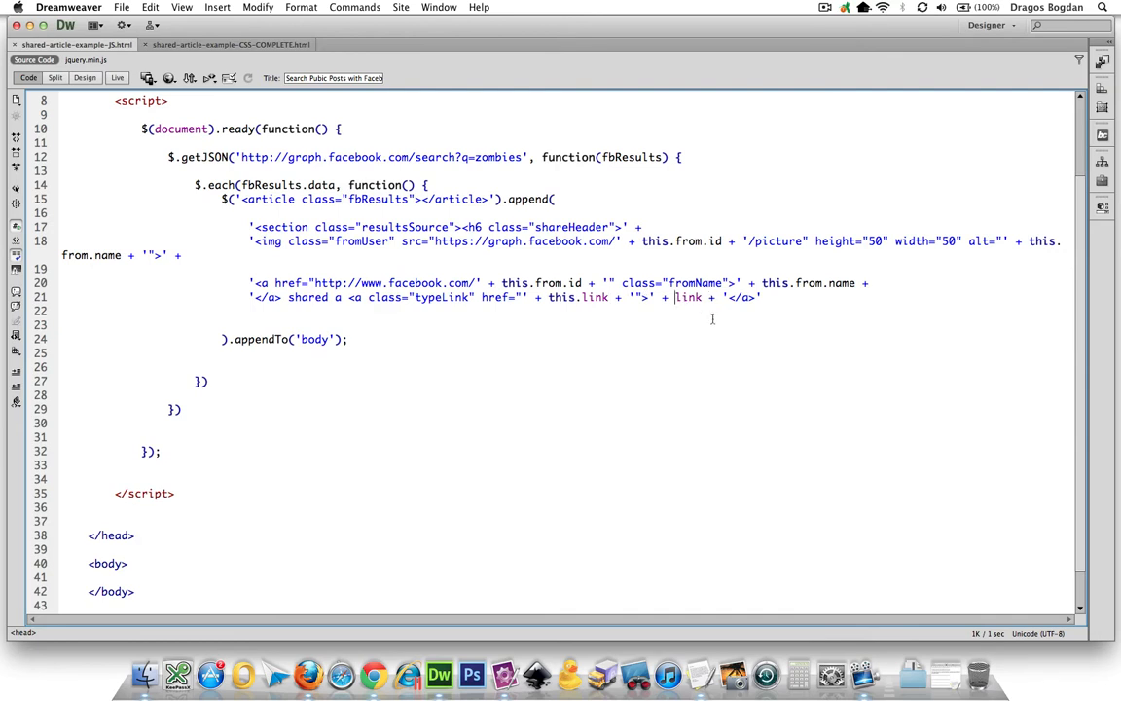
Change the anchor text from this.link to this.type so entries show the post's type.
double_click(722, 296)
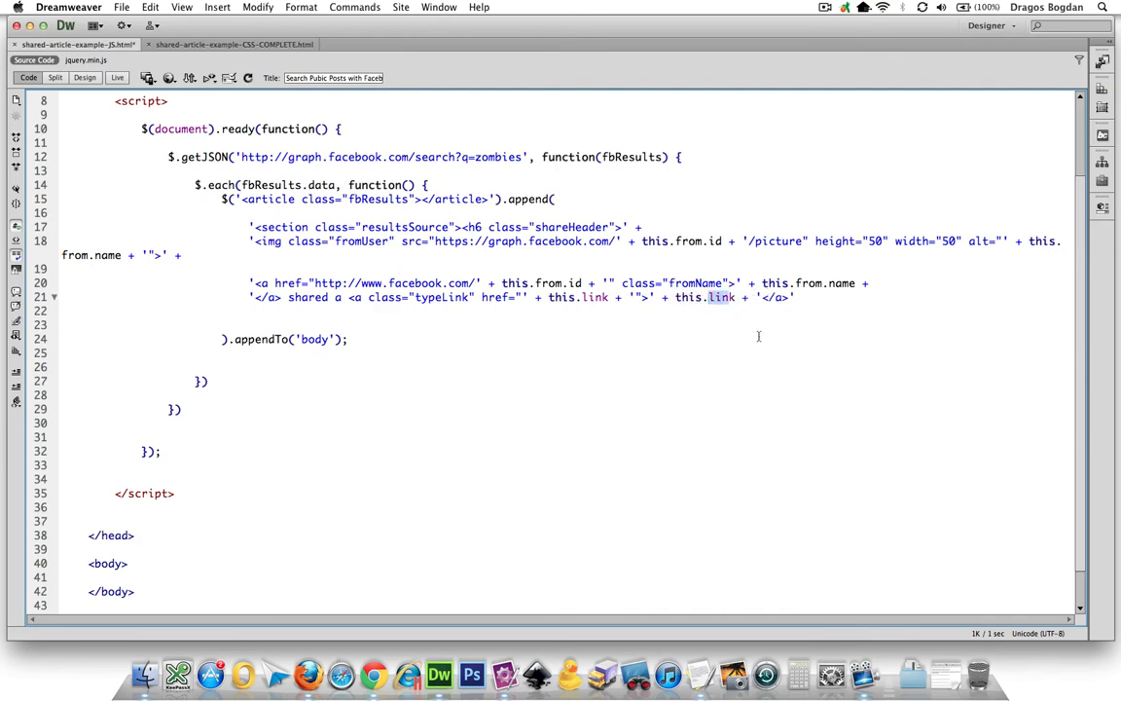
type("type")
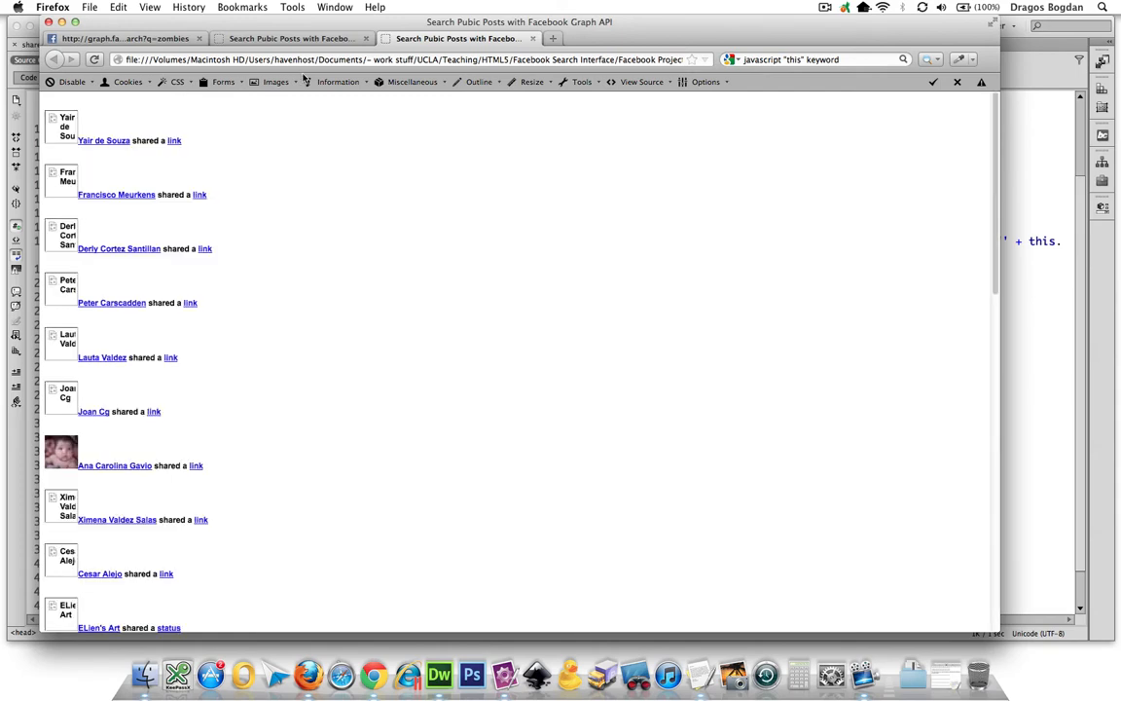
Scroll the reloaded results page confirming every entry reads 'Name shared a link' or 'shared a status'.
scroll("down", 3)
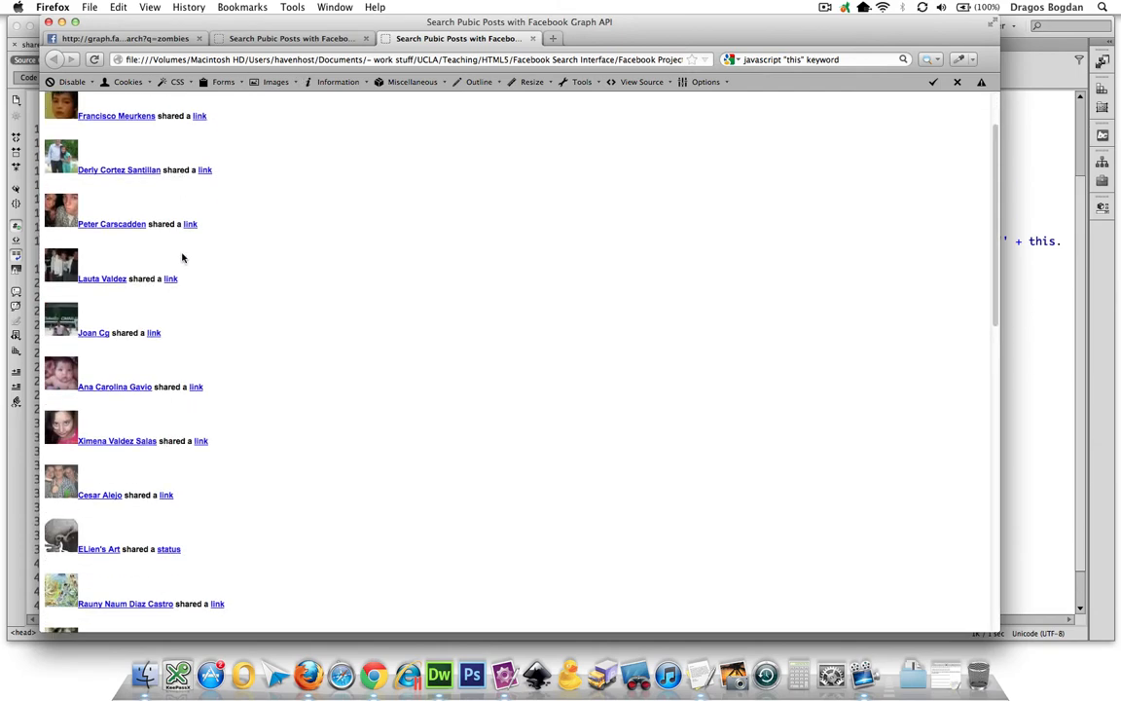
scroll("up", 3)
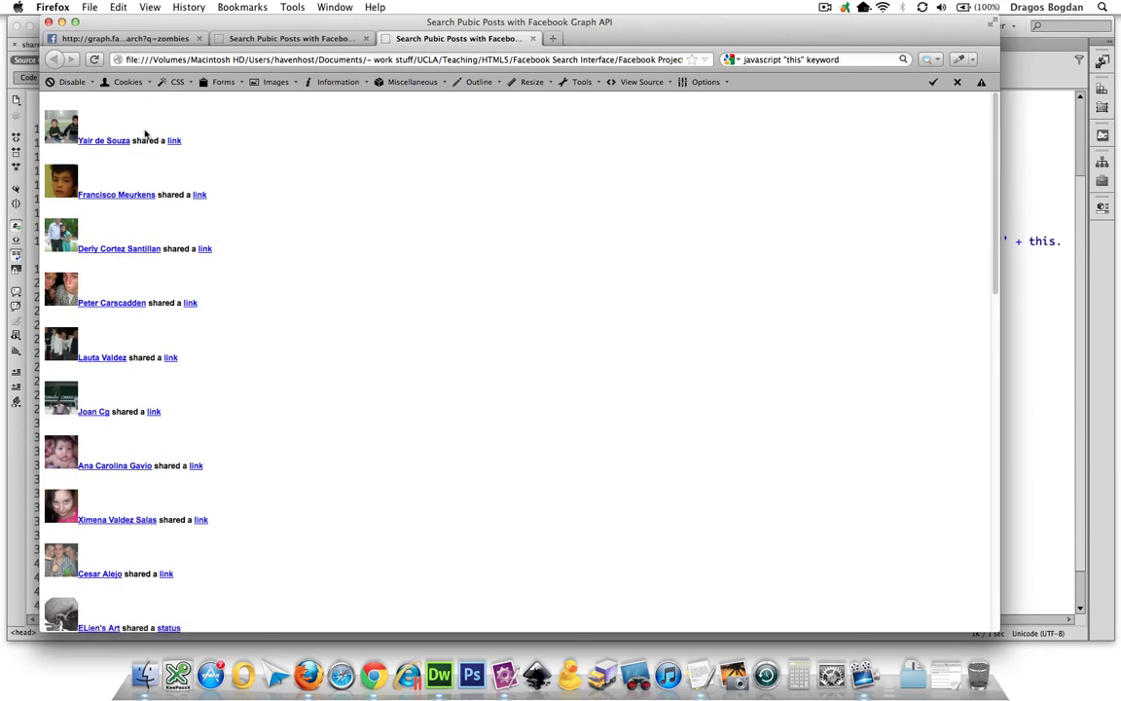
mouse_move(187, 302)
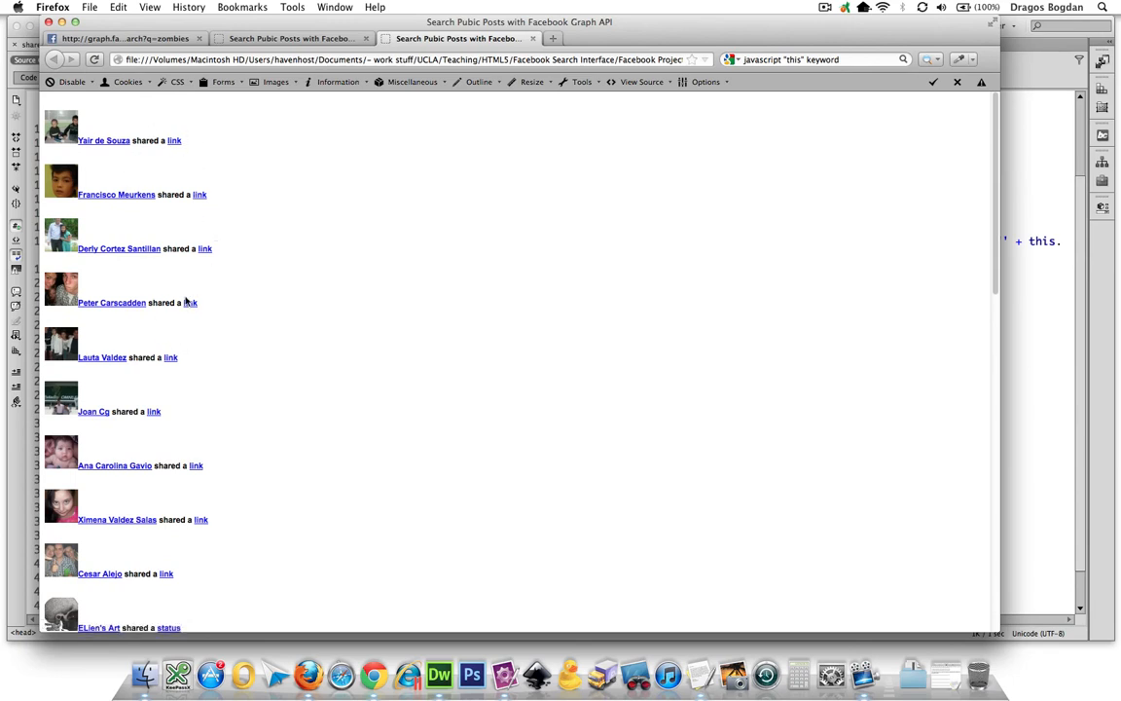
scroll("down", 3)
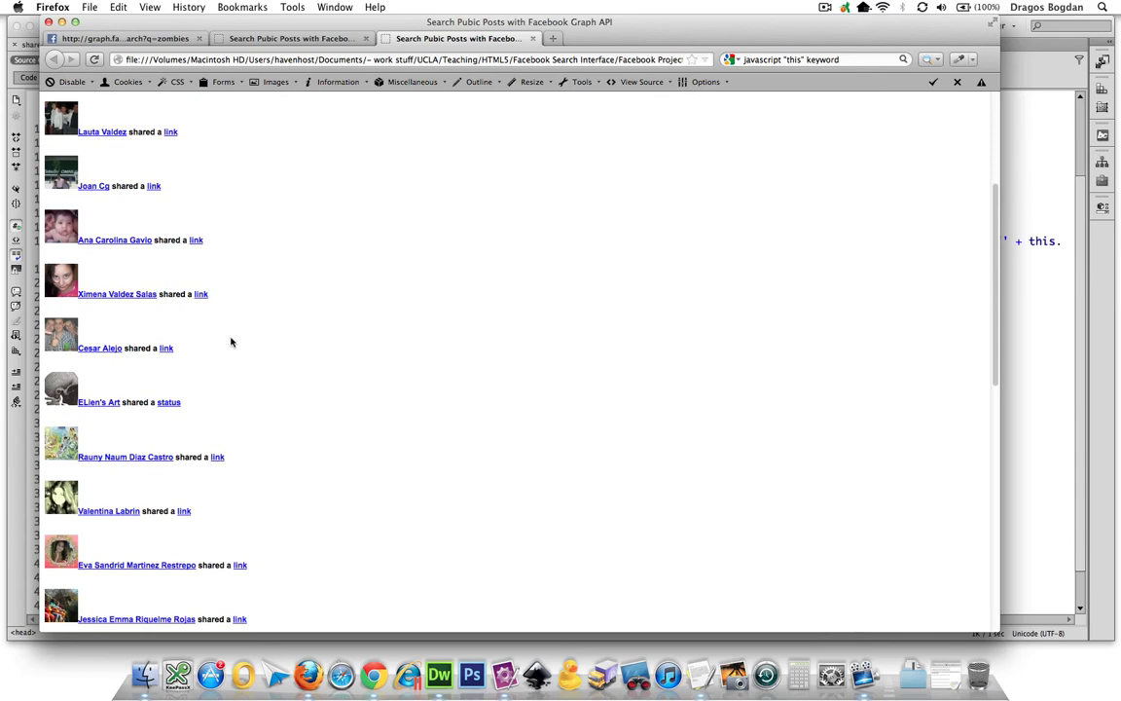
scroll("down", 3)
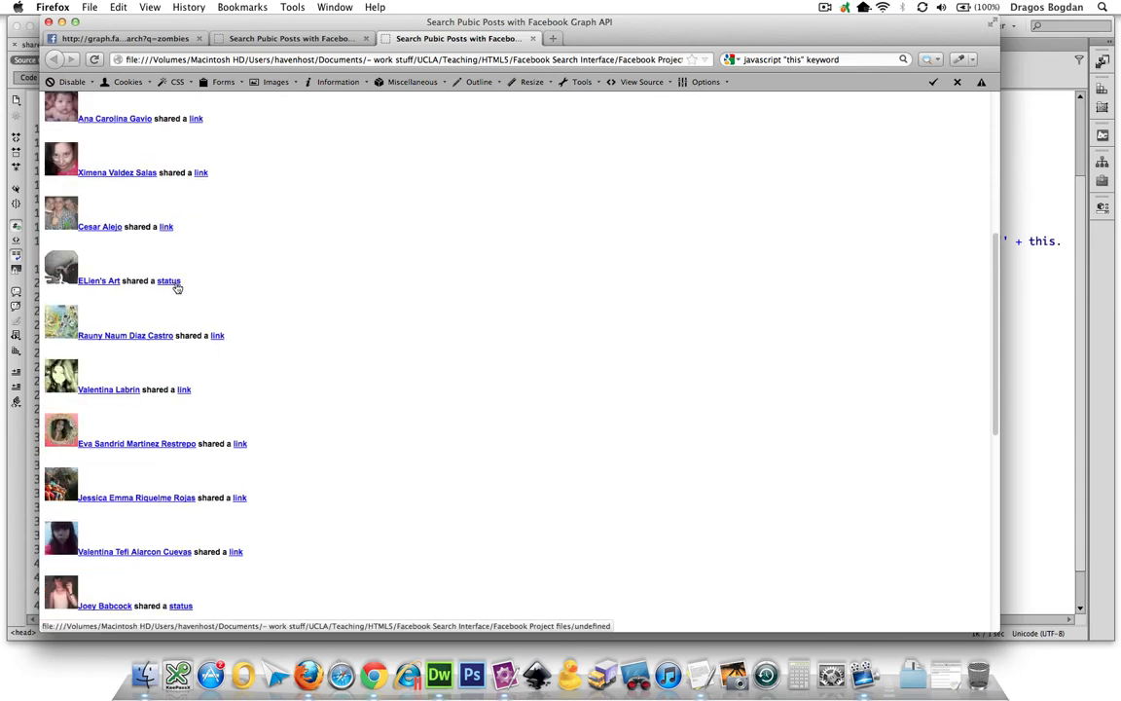
scroll("down", 3)
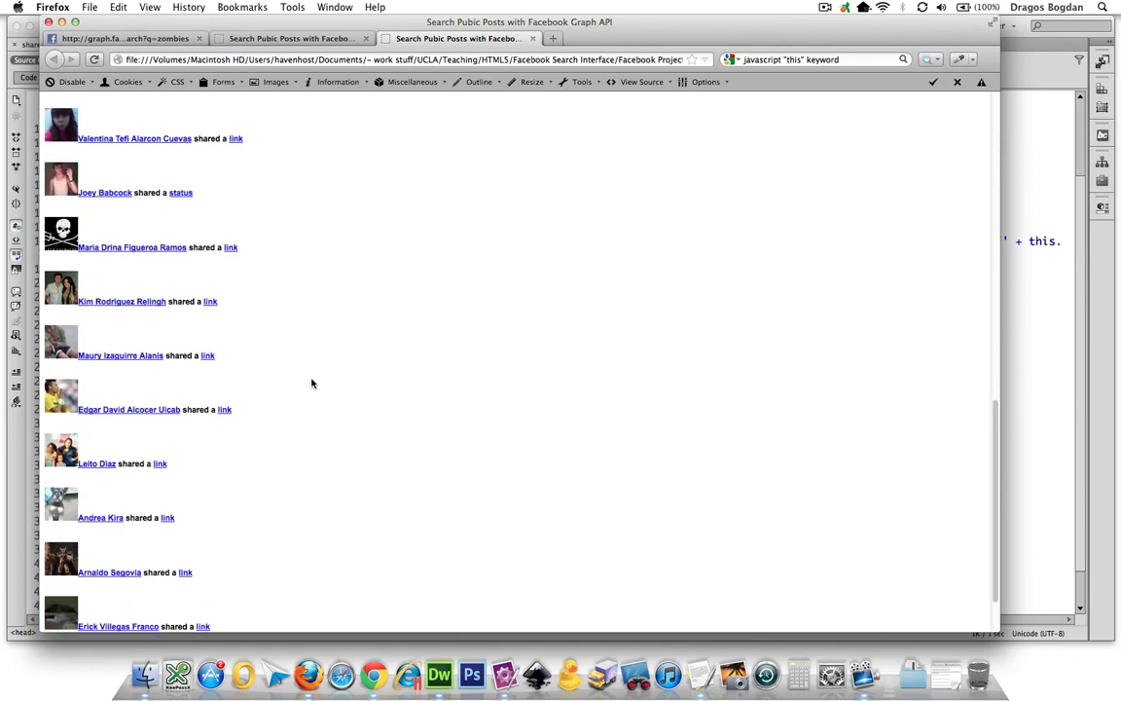
scroll("down", 3)
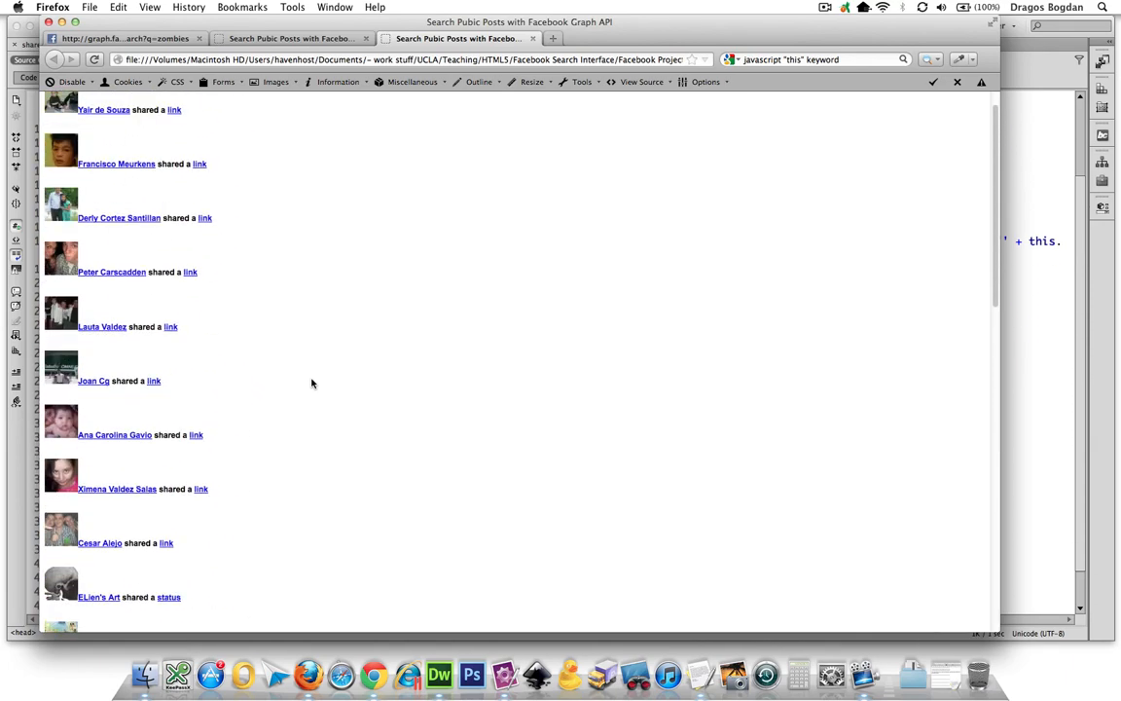
scroll("down", 3)
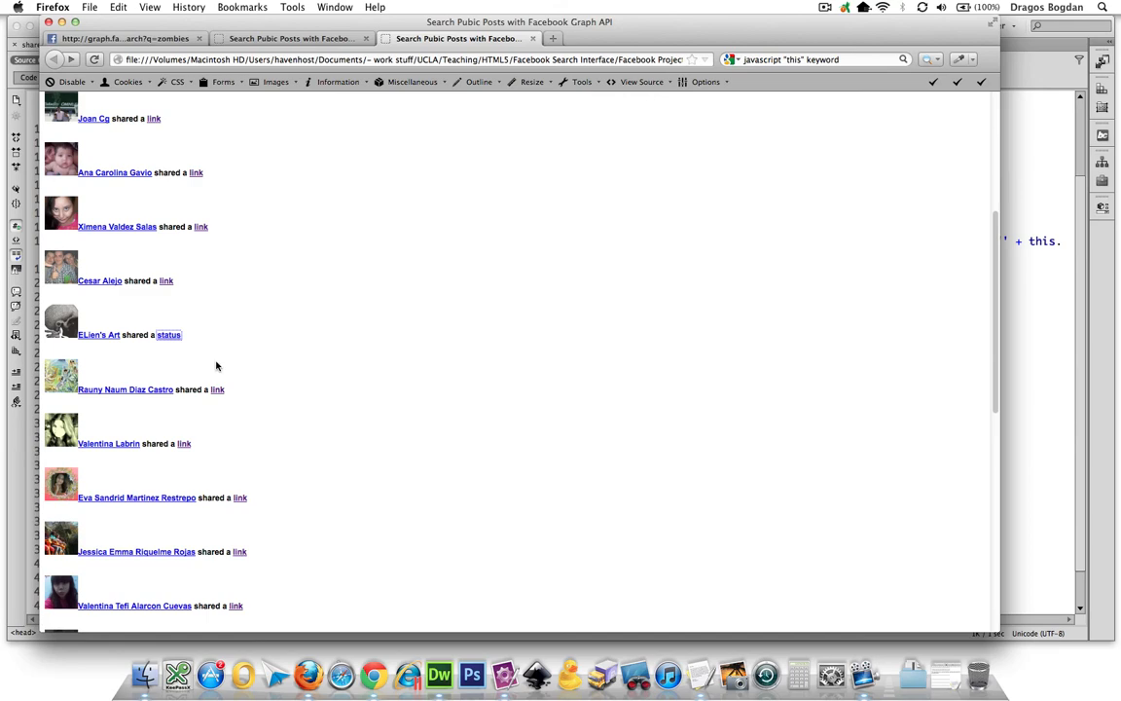
scroll("down", 3)
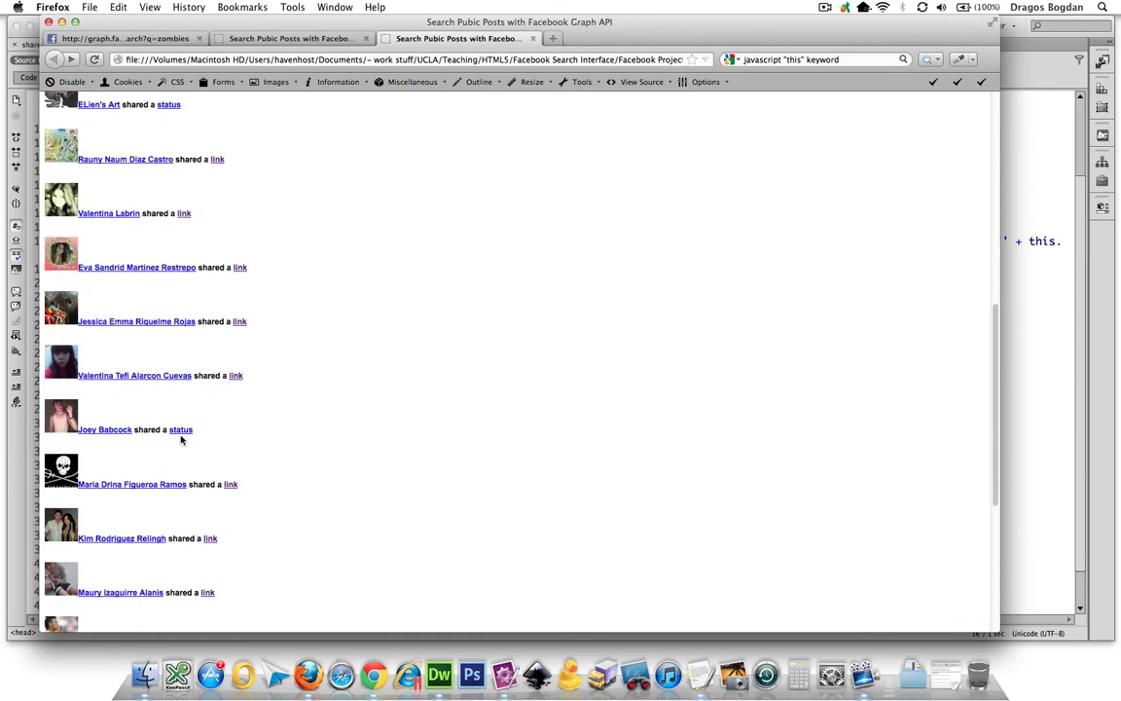